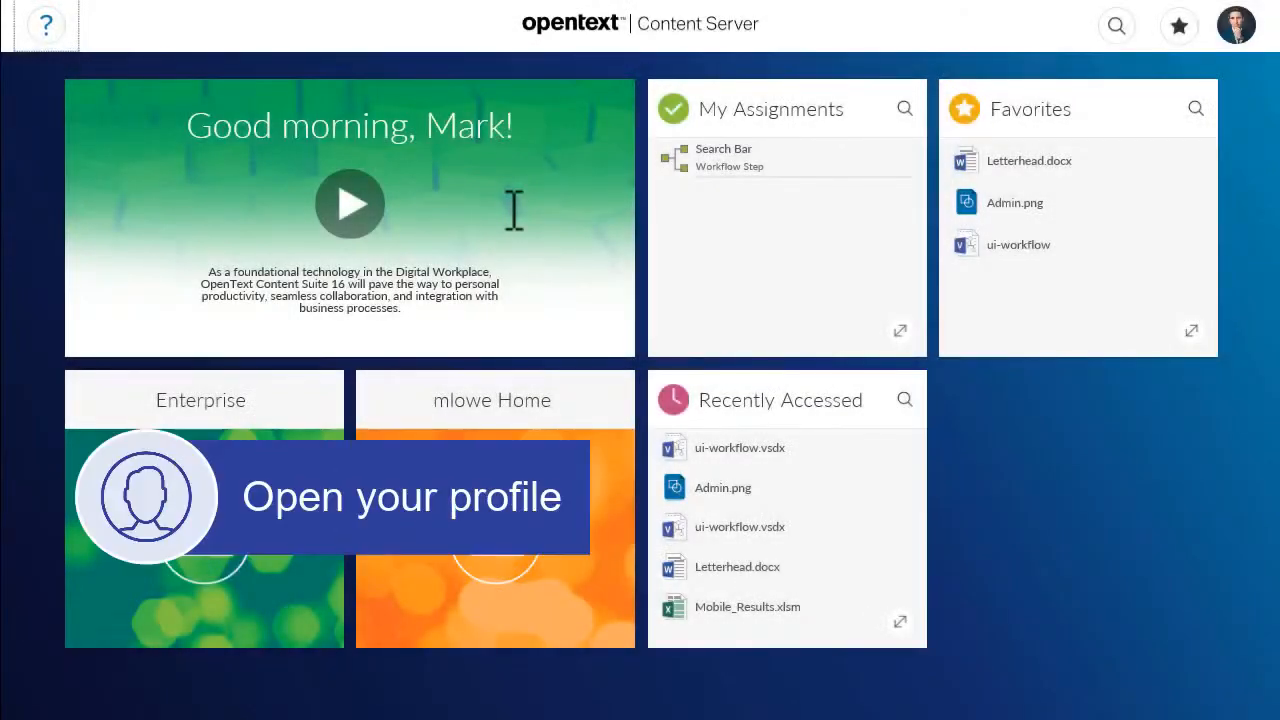
mouse_move(1216, 36)
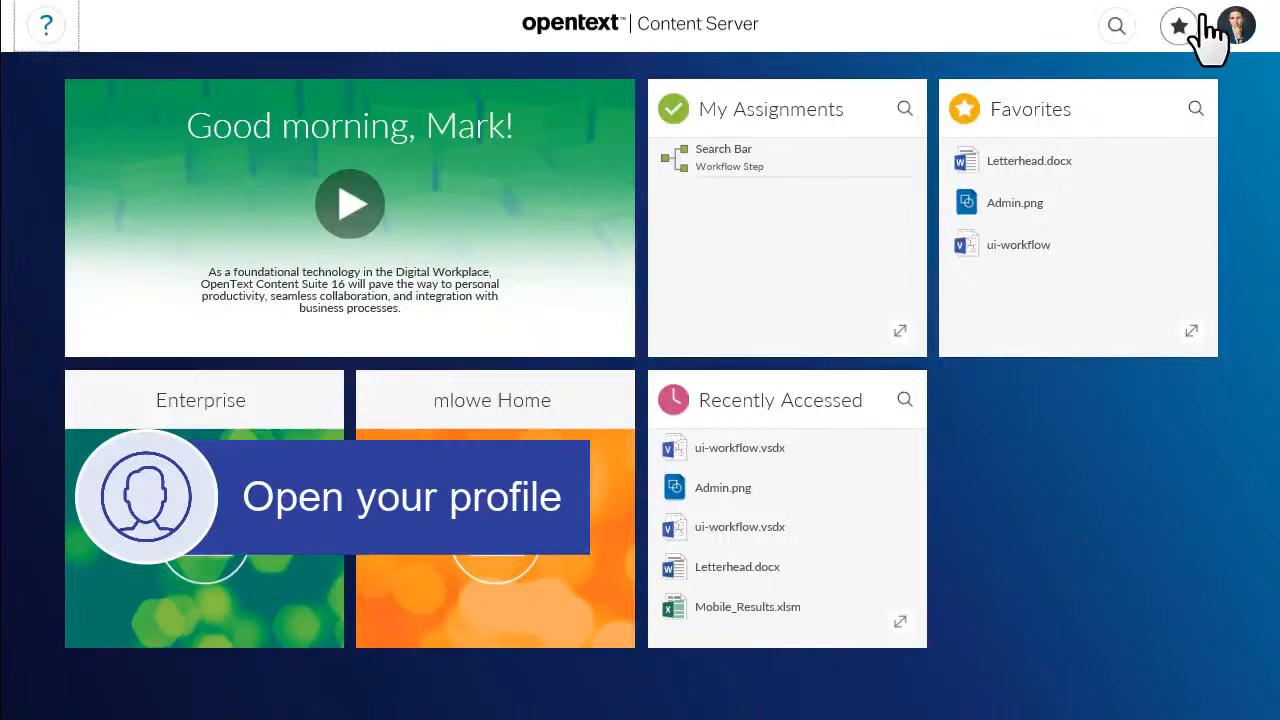
View your own profile's Following list, search users with 'a', then view your Followers.
click(1236, 26)
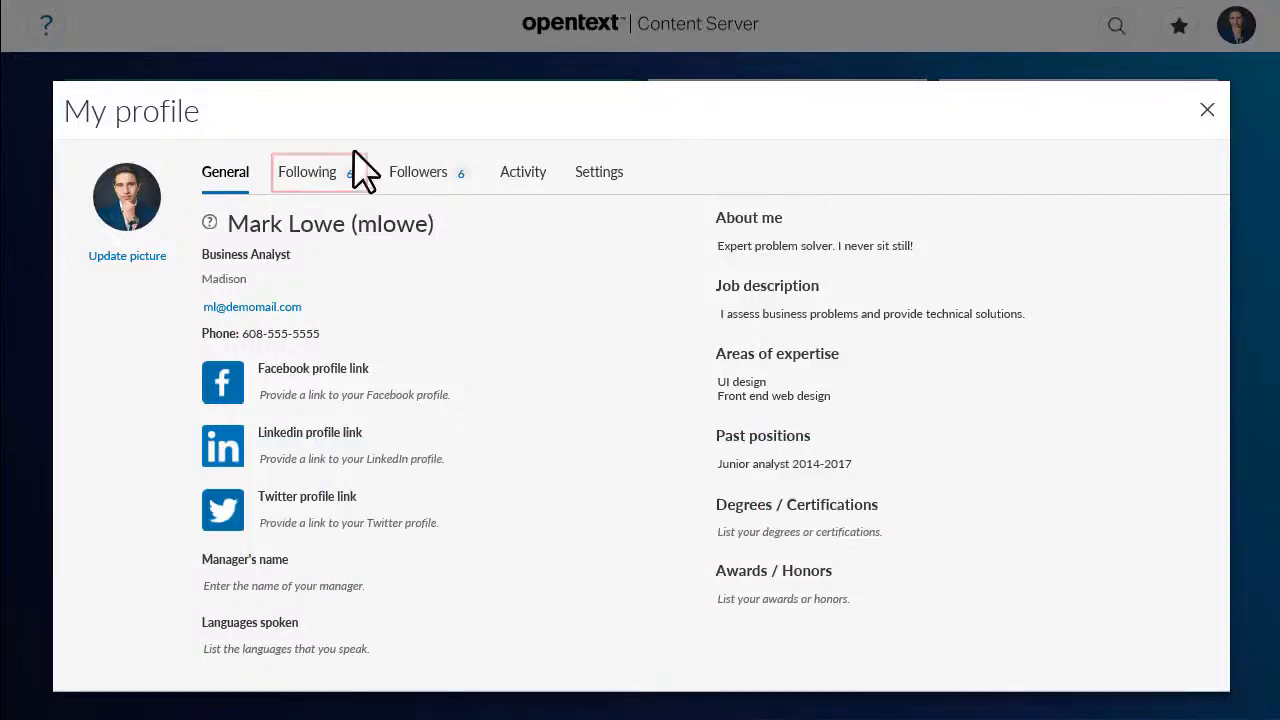
click(308, 172)
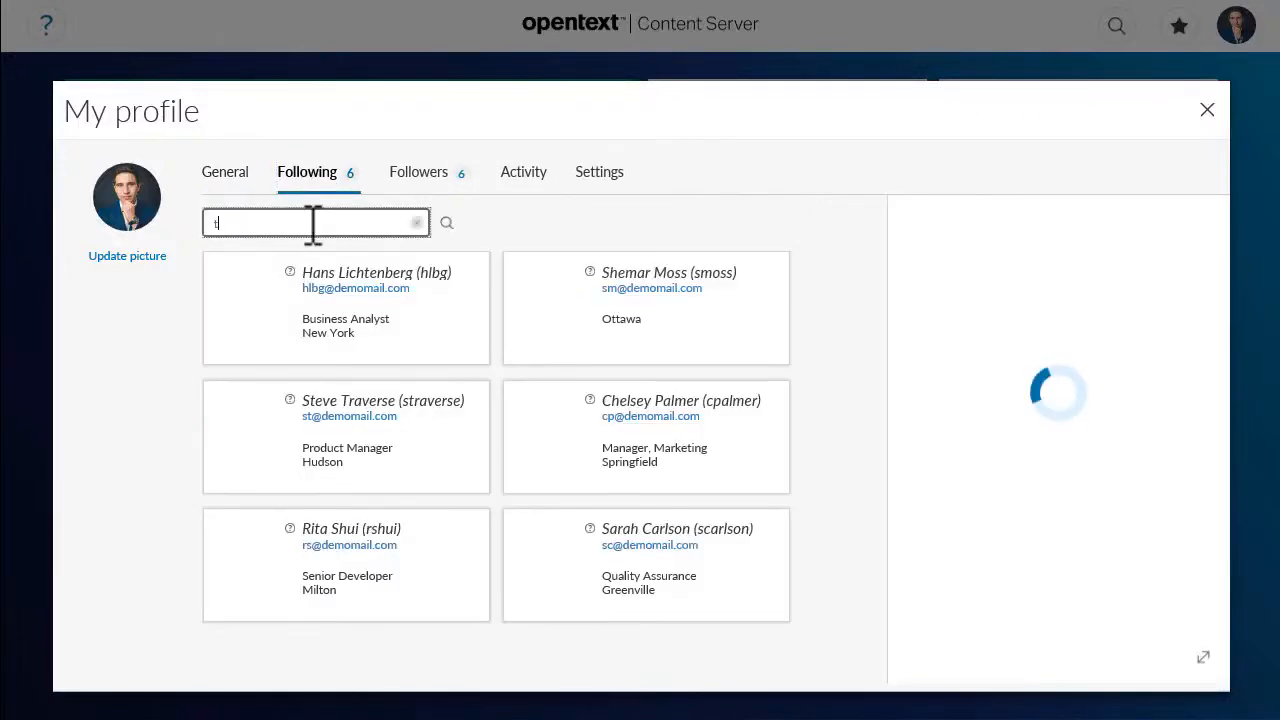
text(a)
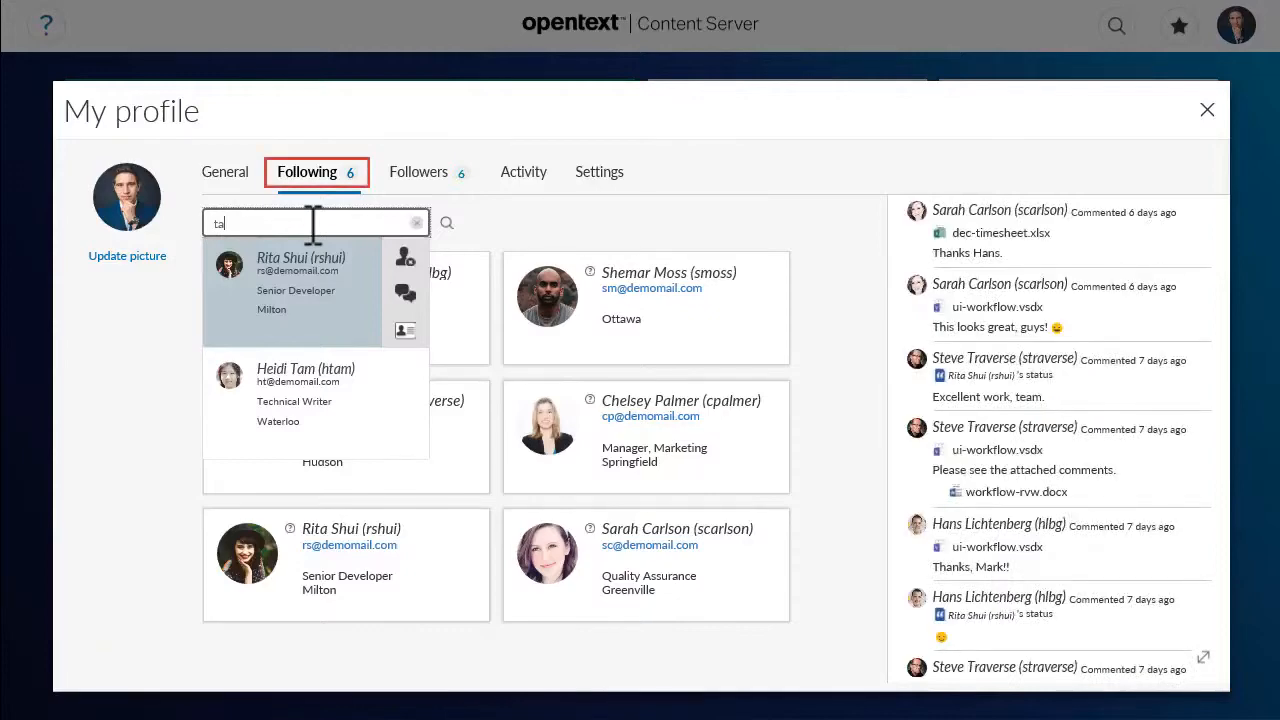
click(418, 172)
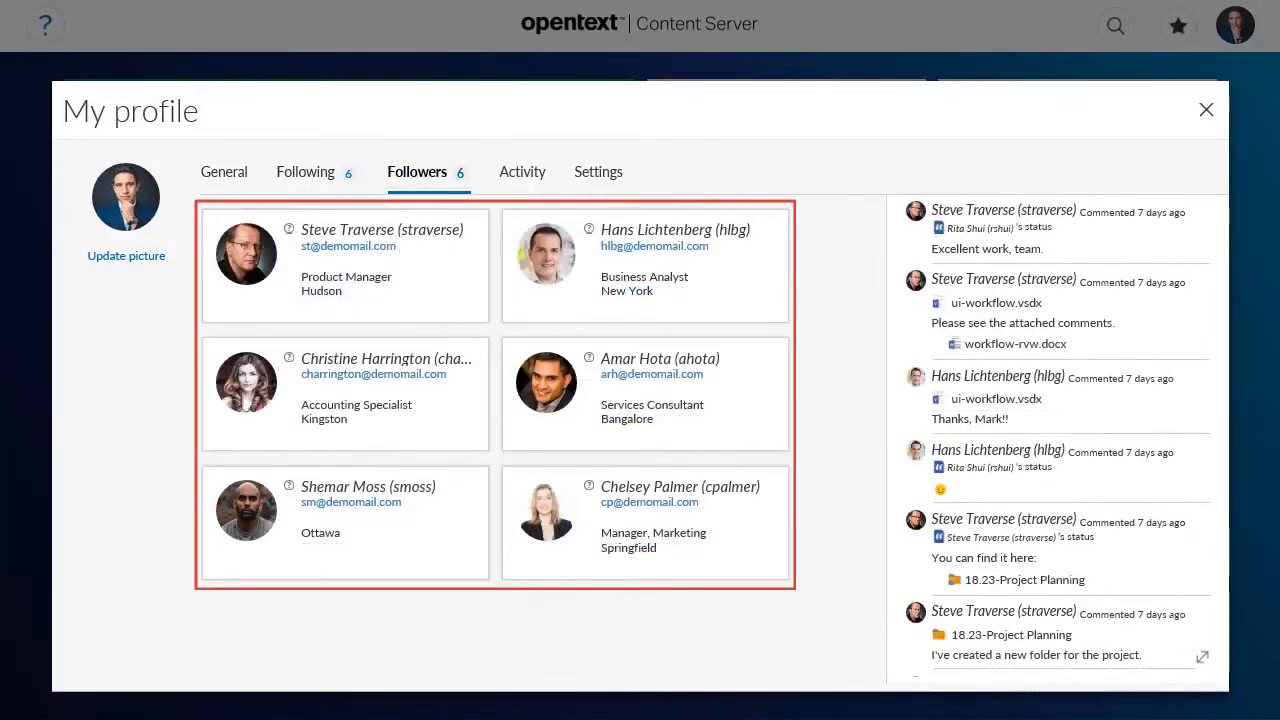
Return to your Following list and select a suggested user from the search results.
click(304, 172)
text(ta)
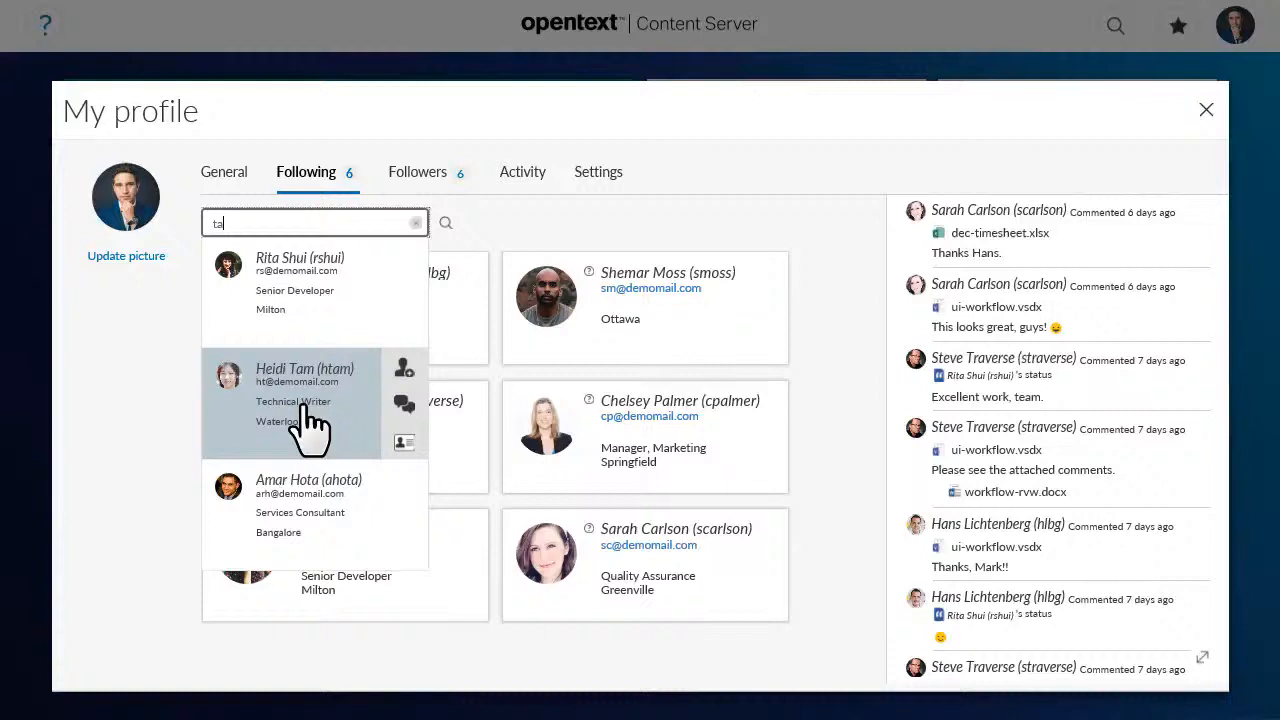
mouse_move(402, 368)
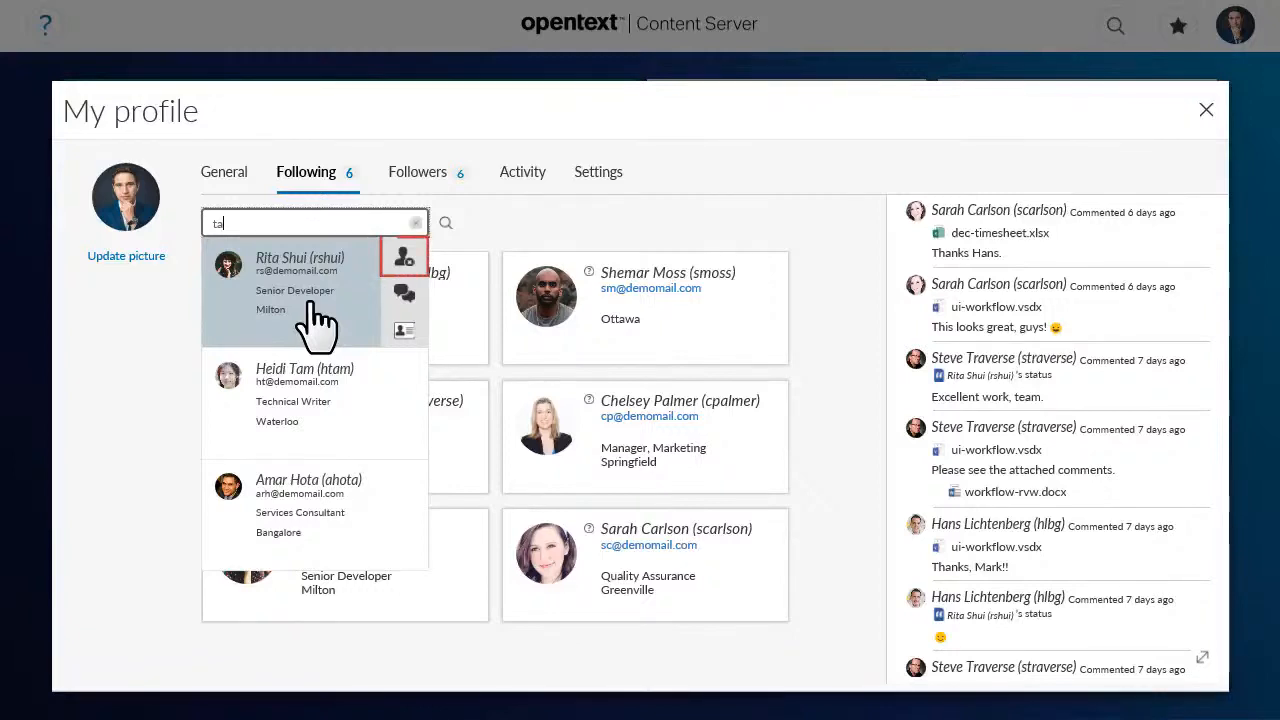
mouse_move(330, 390)
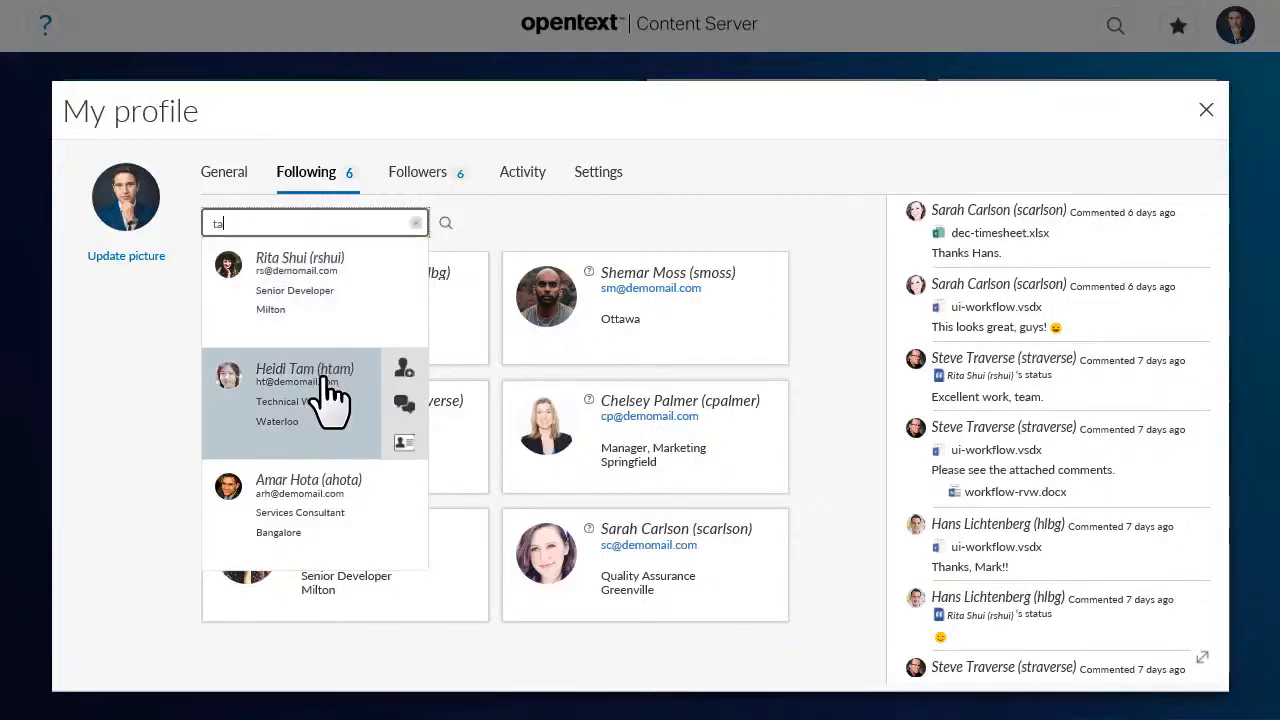
click(404, 368)
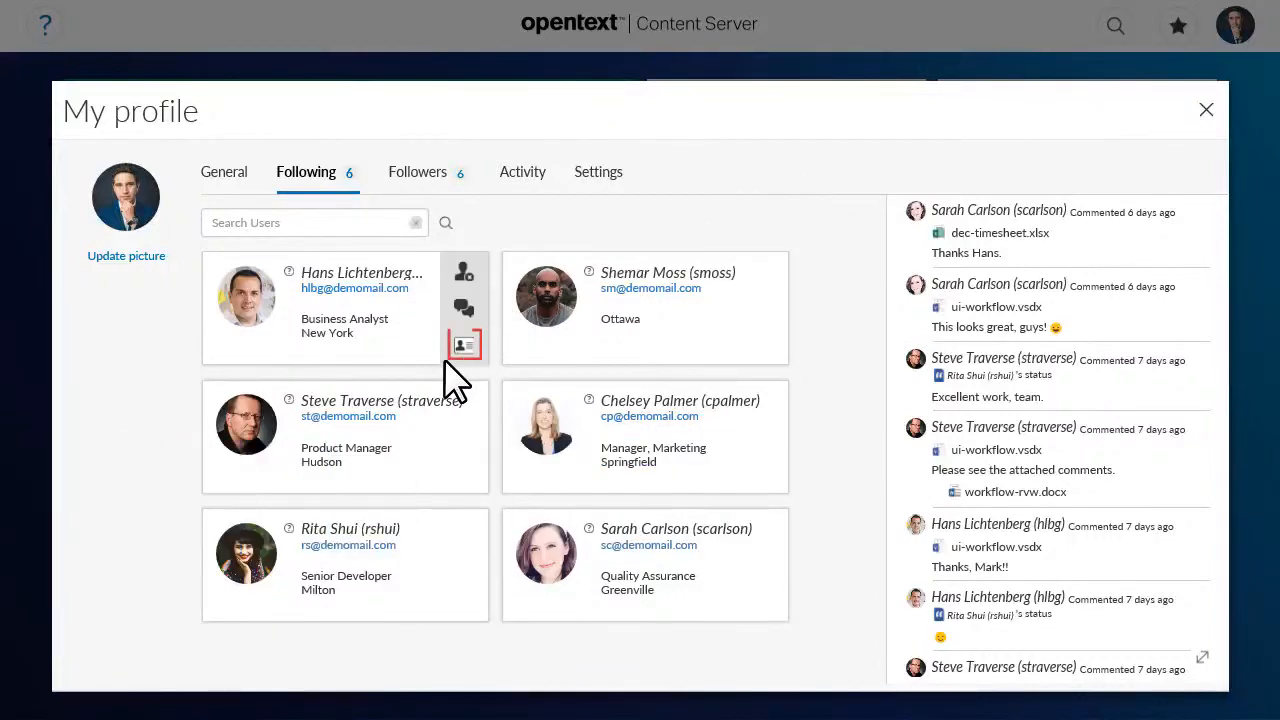
mouse_move(464, 344)
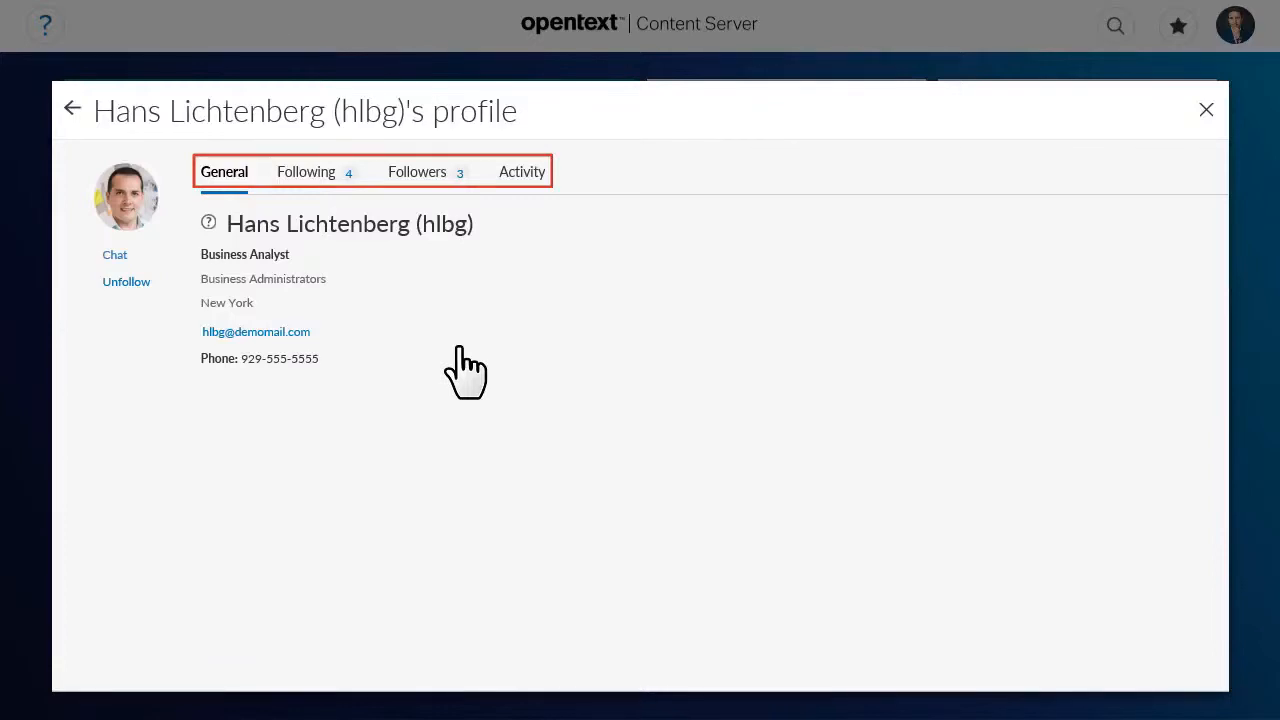
click(224, 172)
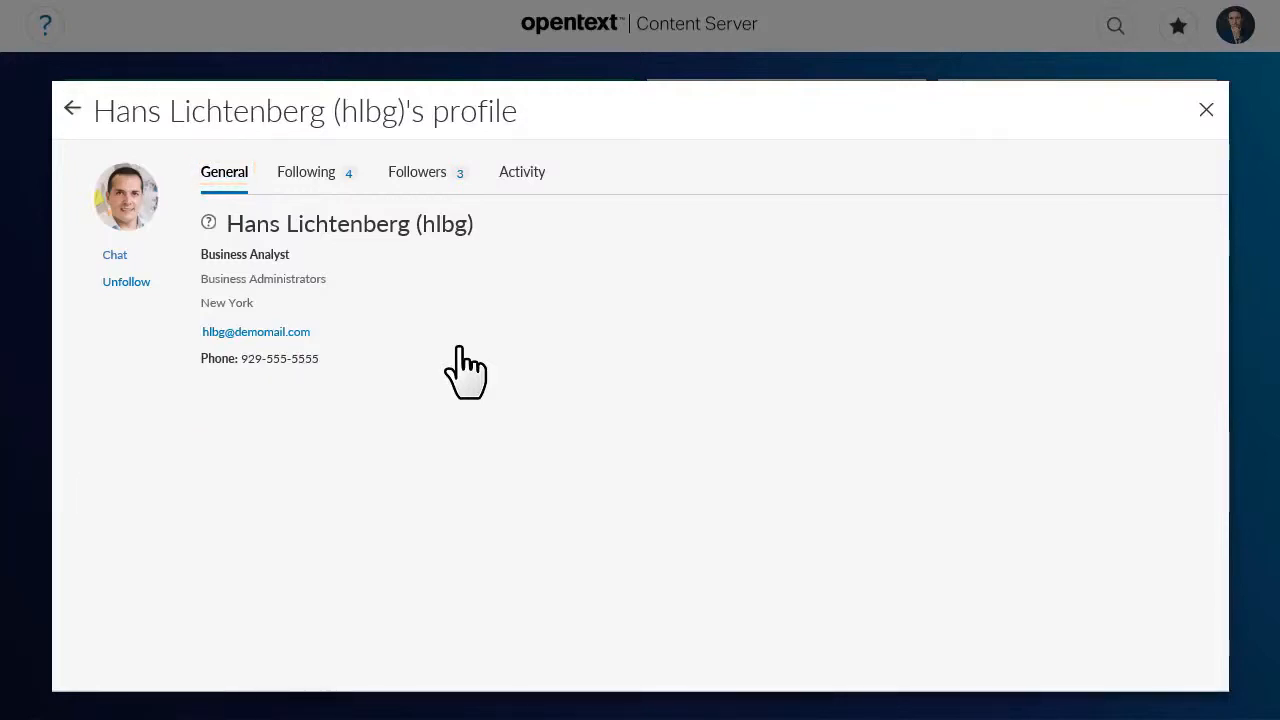
click(306, 172)
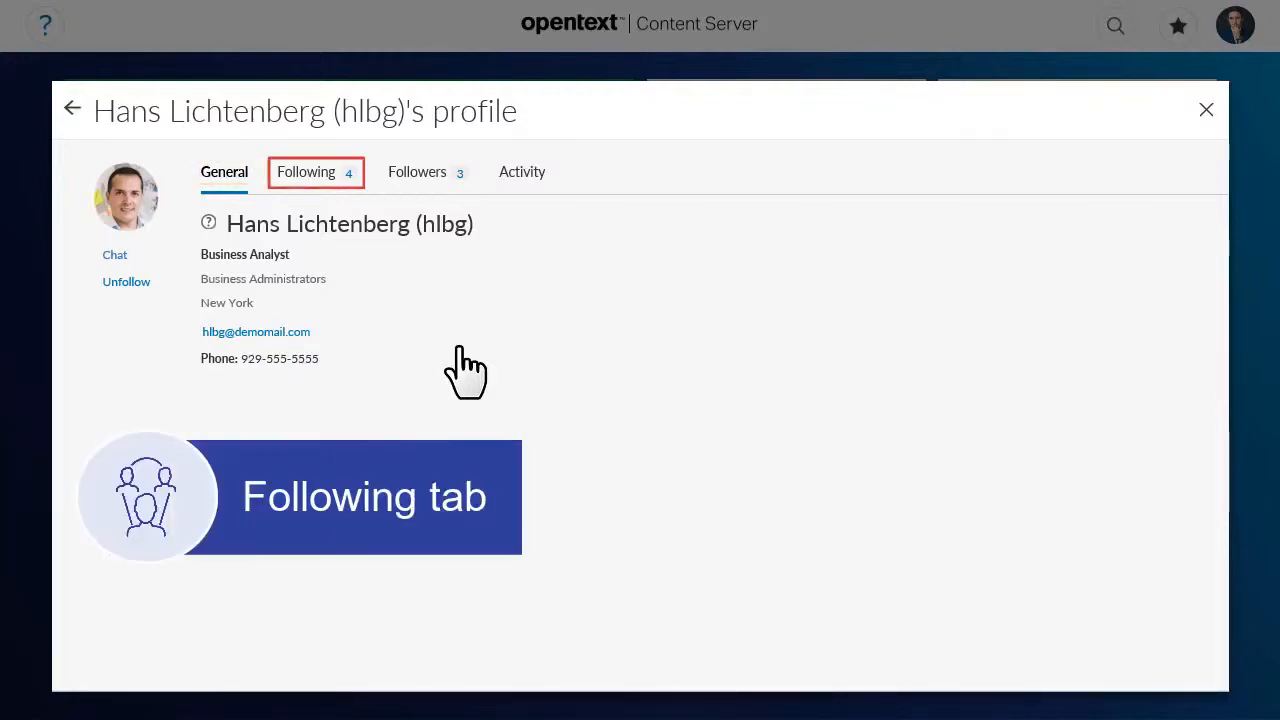
click(306, 172)
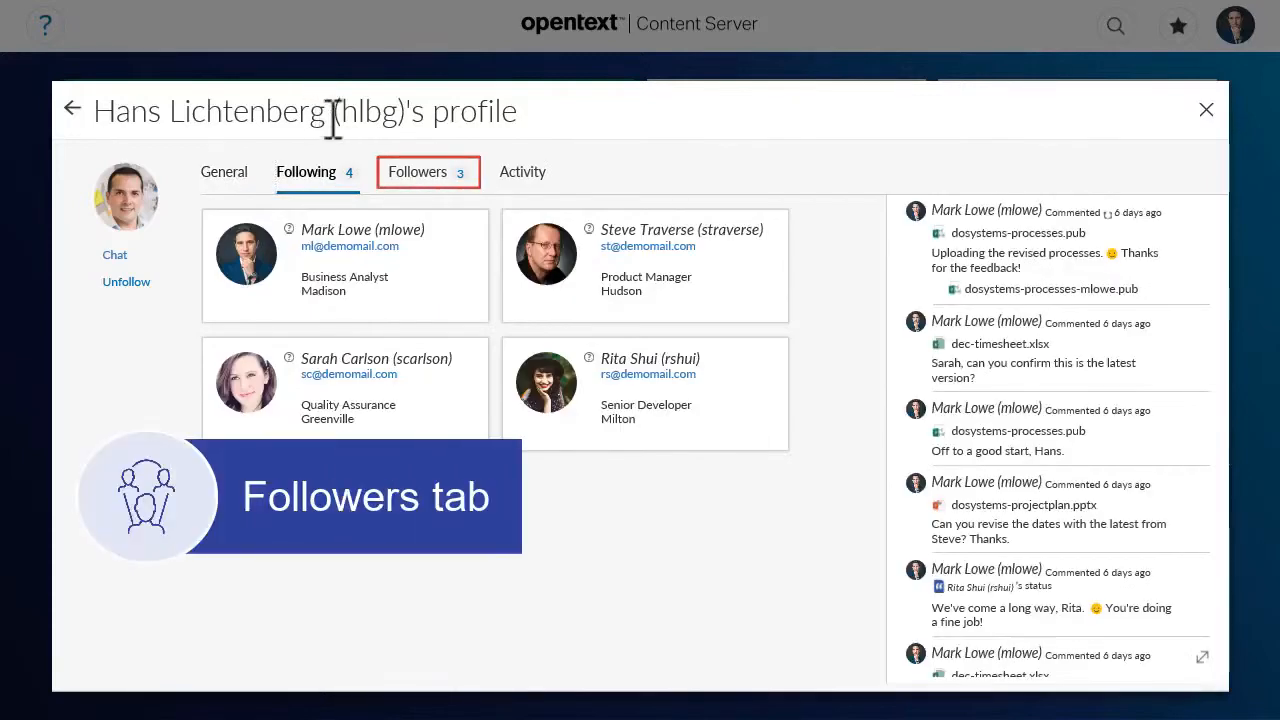
click(416, 172)
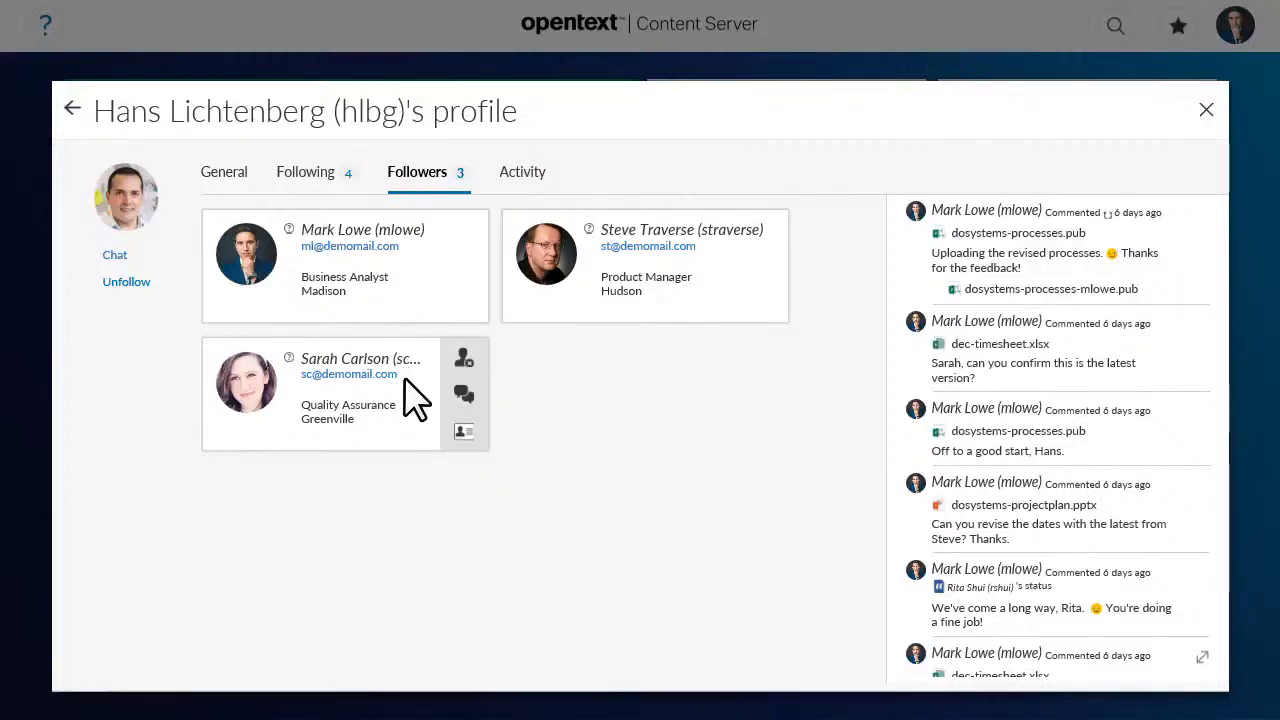
mouse_move(416, 400)
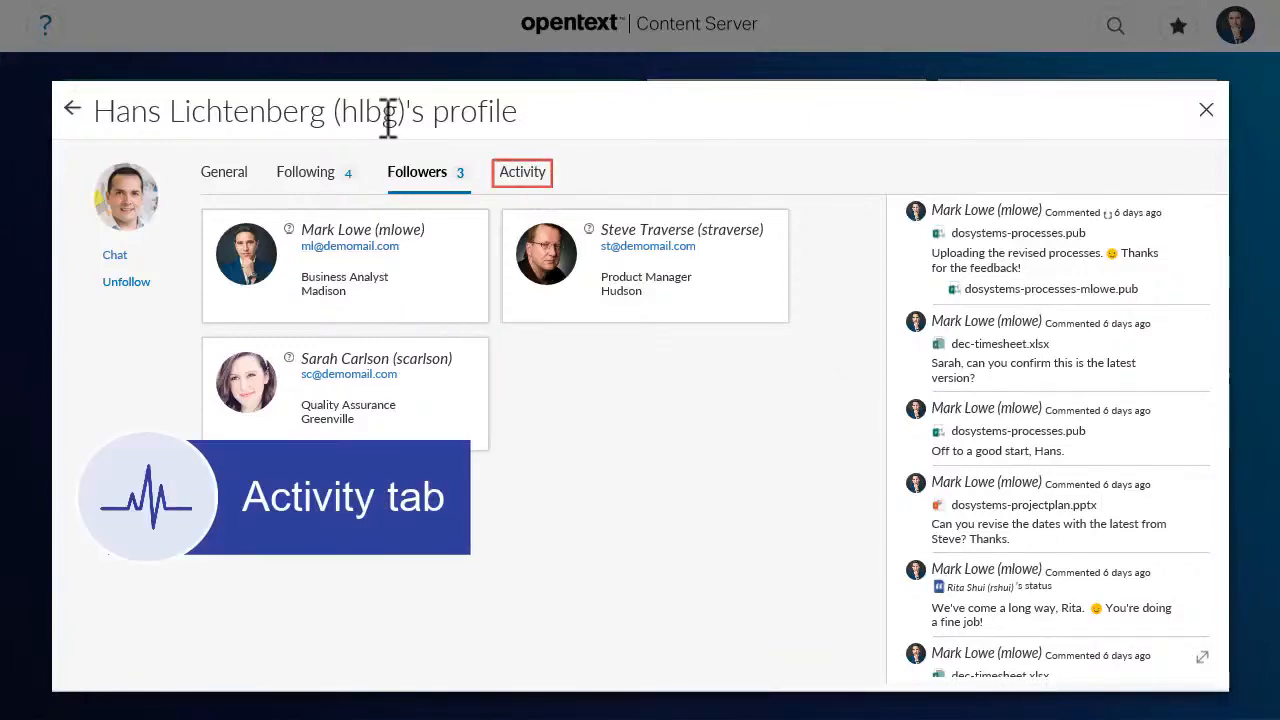
Show Hans's Activity feed and post the comment 'No problem!' on an update.
click(522, 172)
text(No problem)
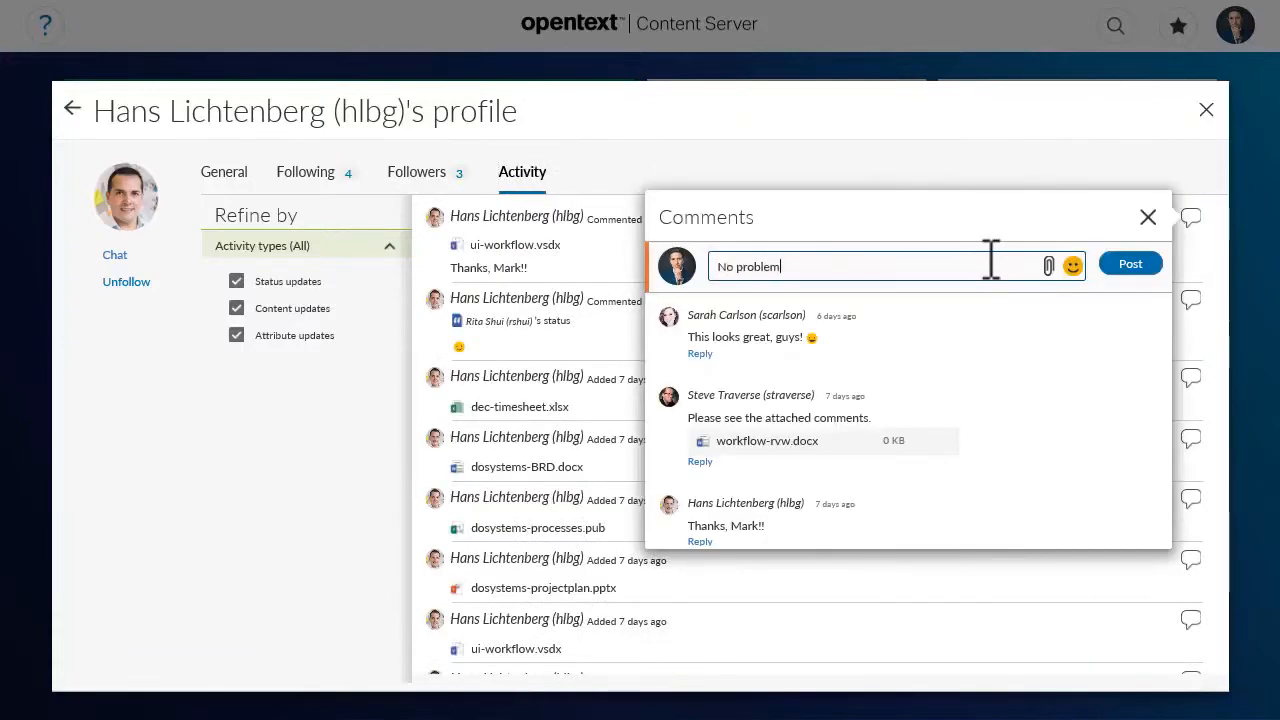
click(1130, 264)
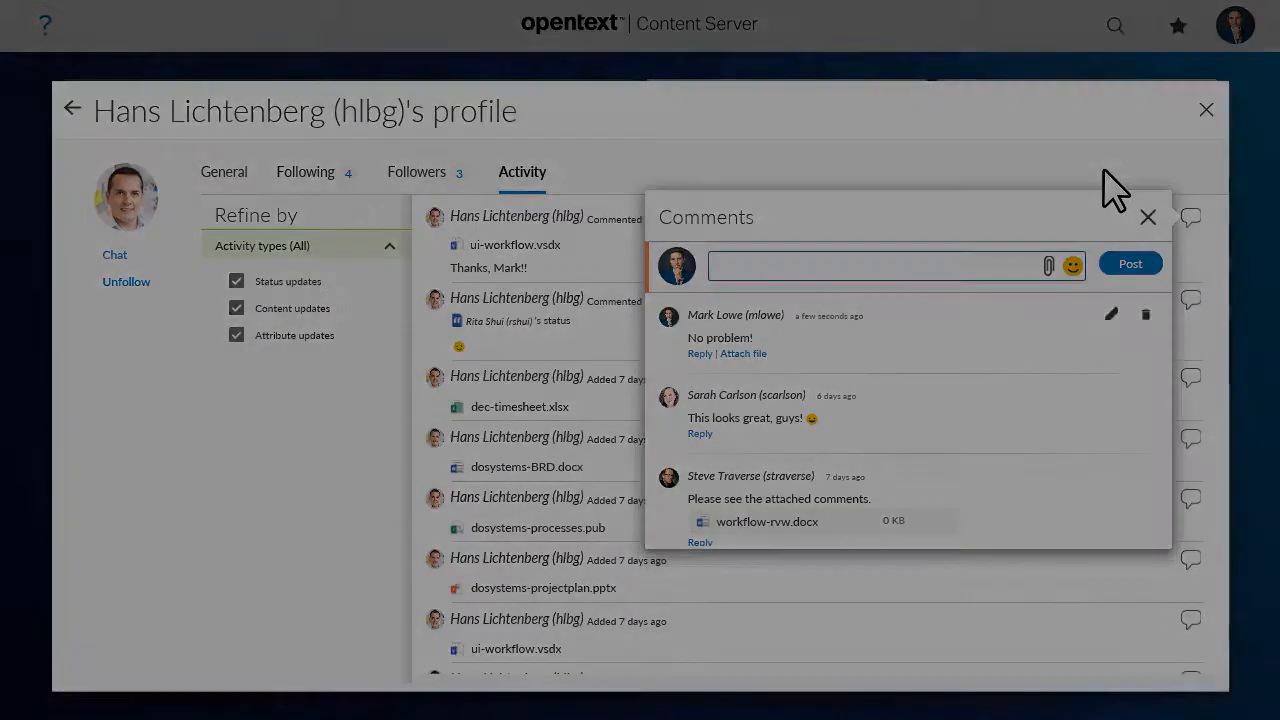